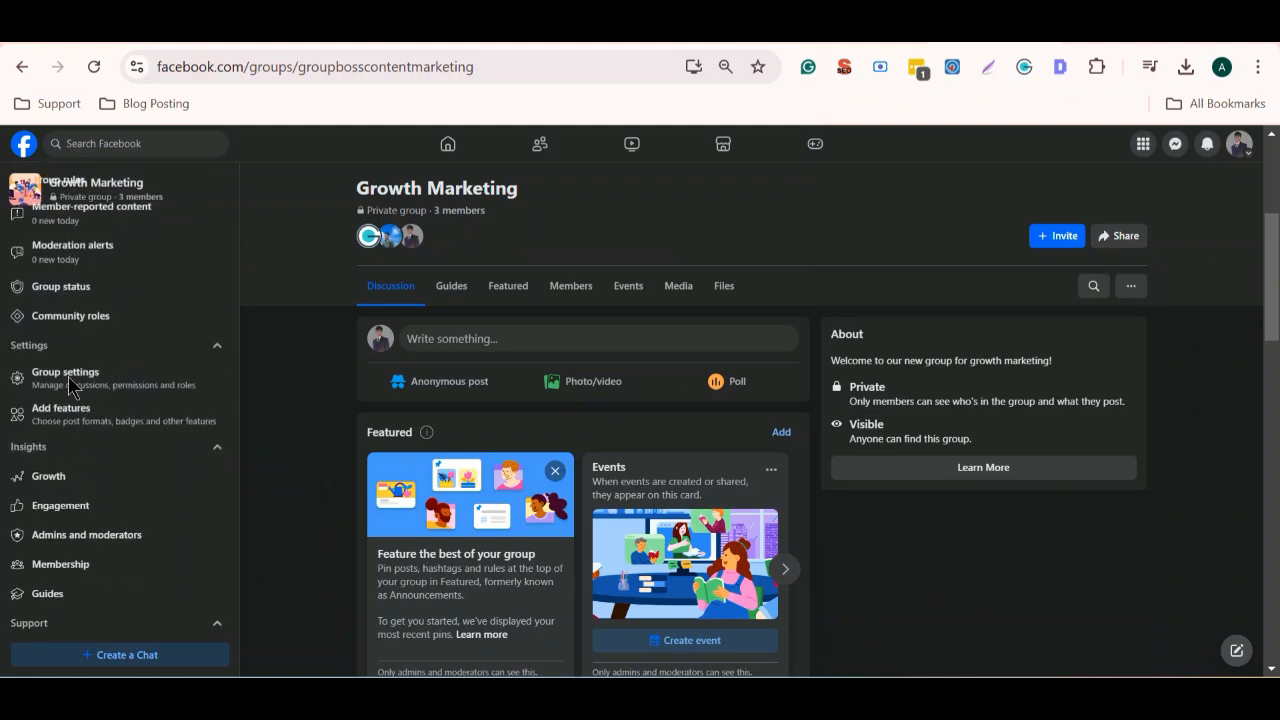
- Bring the Growth Marketing group's Customise group section with its web address into view
left_click(64, 378)
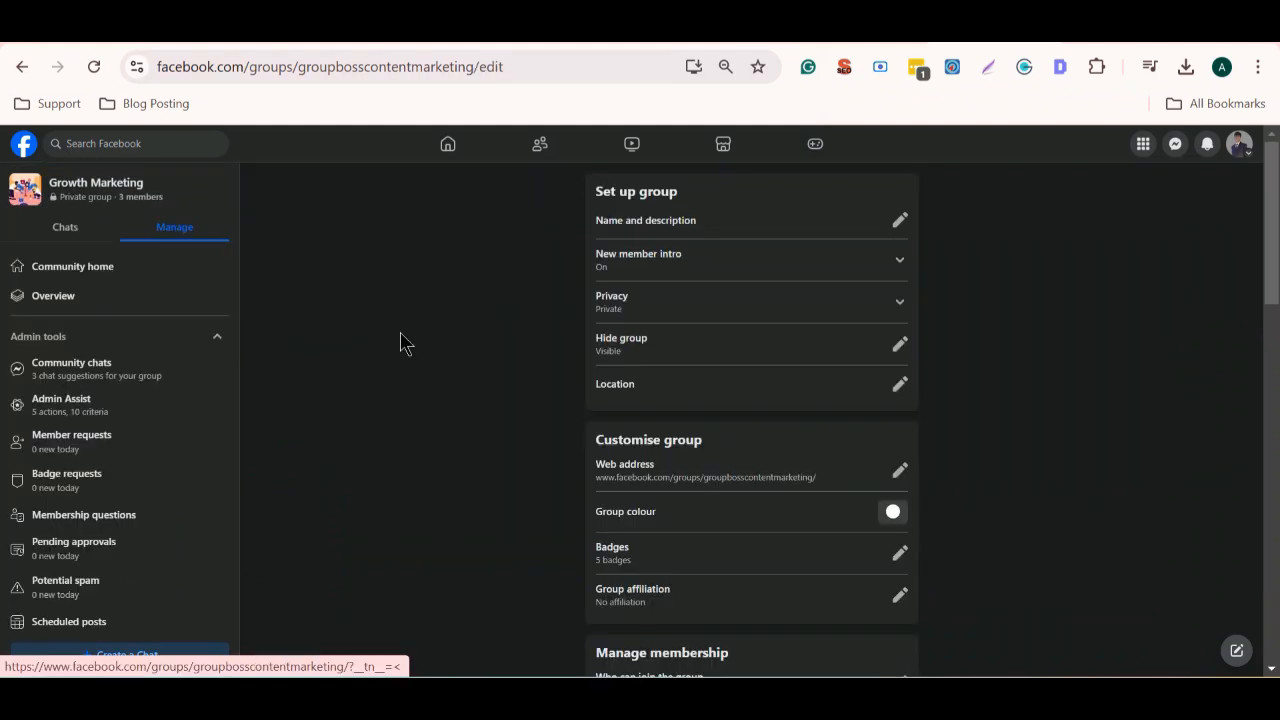
scroll("down", 3)
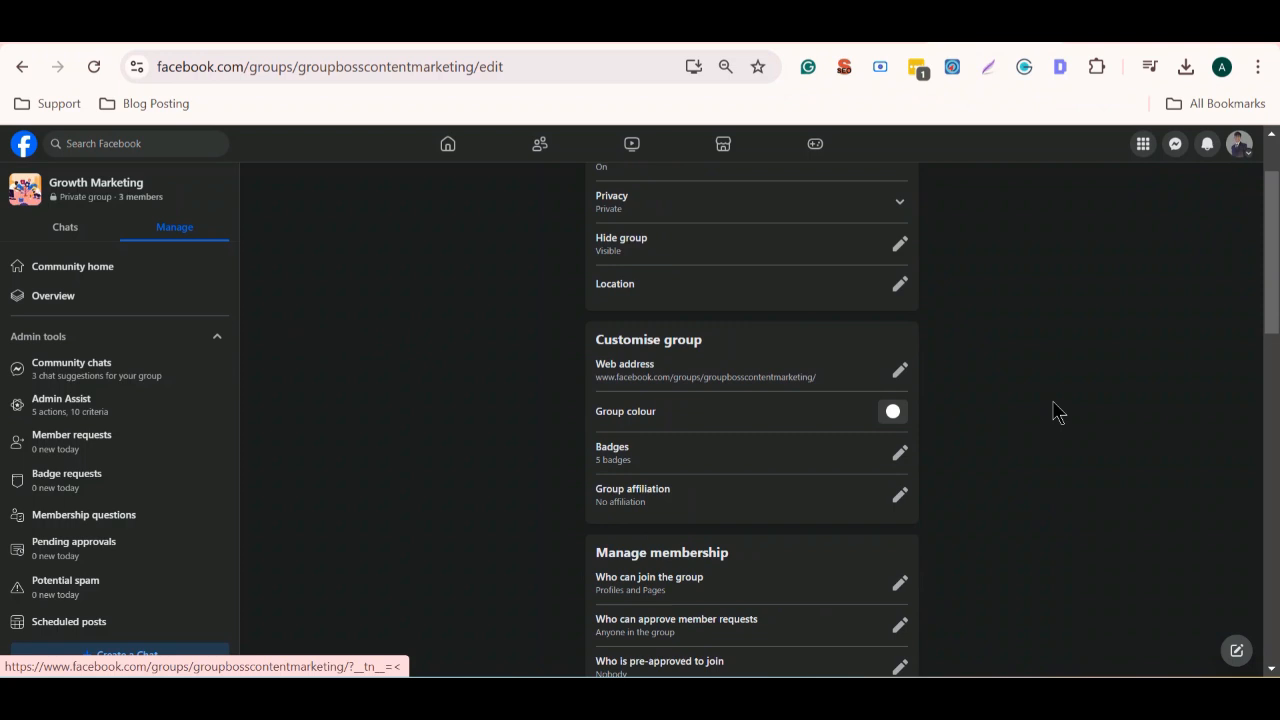
scroll("down", 3)
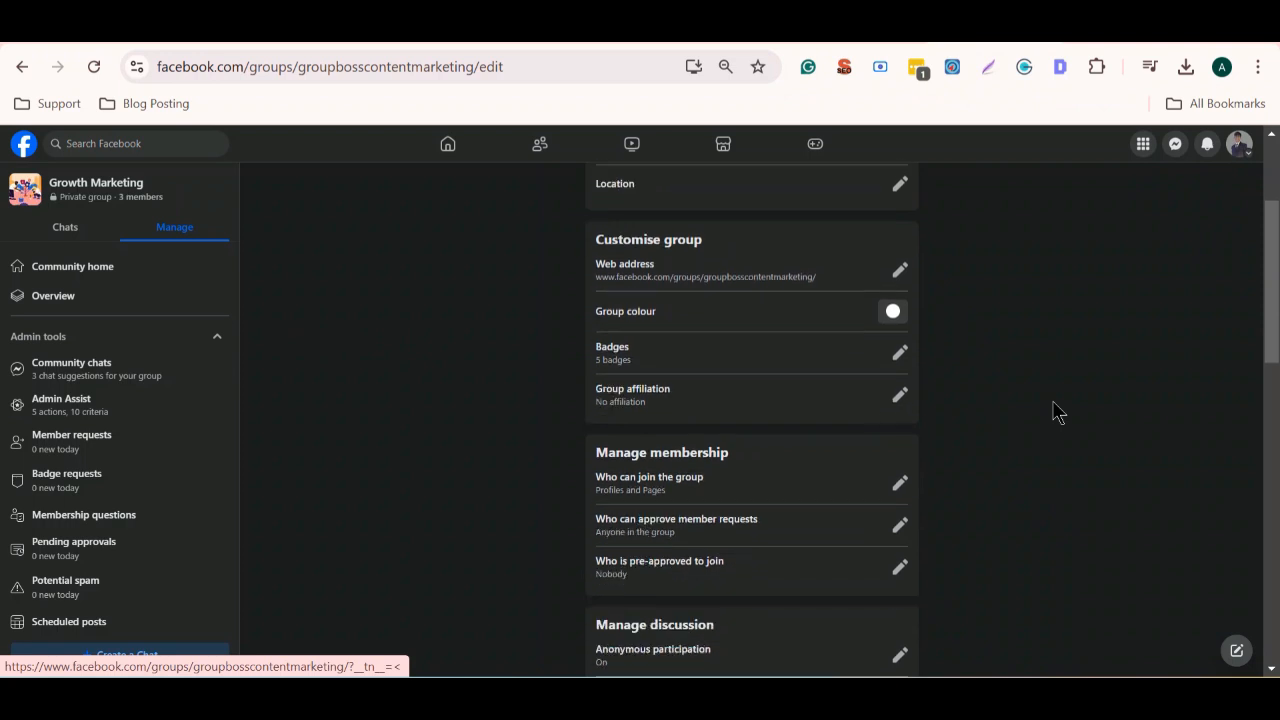
mouse_move(896, 280)
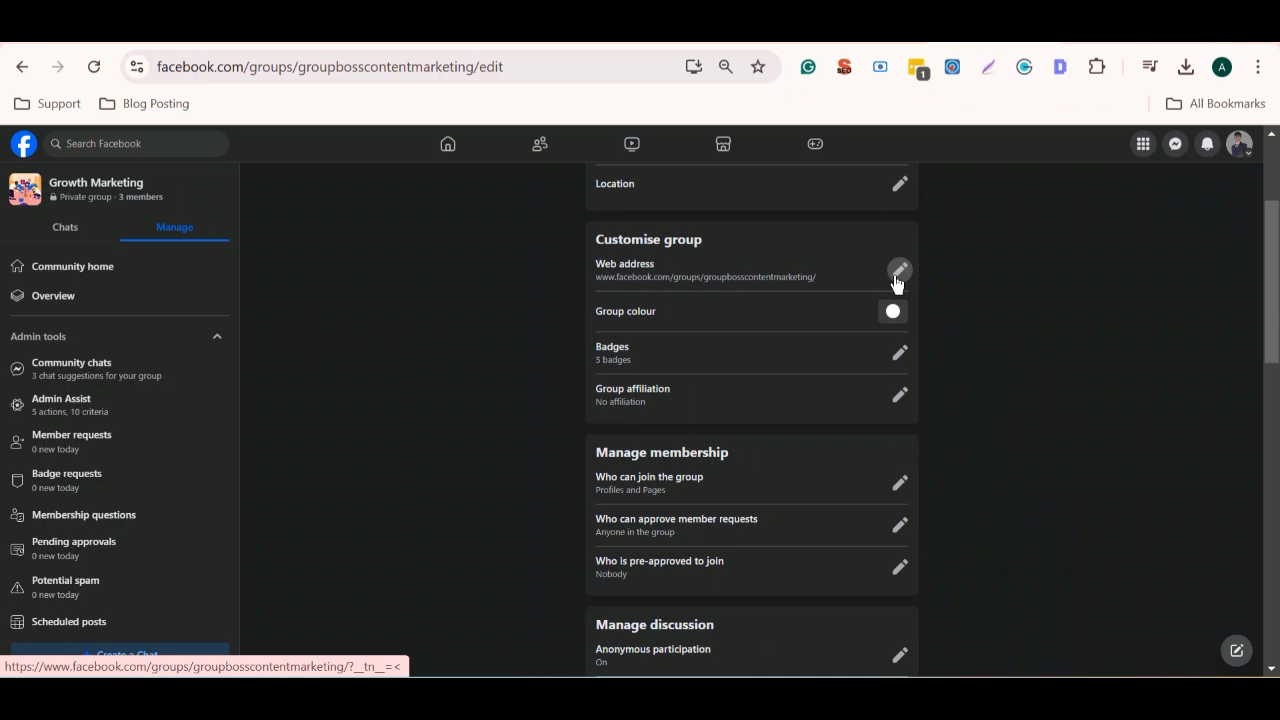
- Set the group's web address to growthmarketingforyou after growthmarketing is already assigned, and save it
left_click(898, 270)
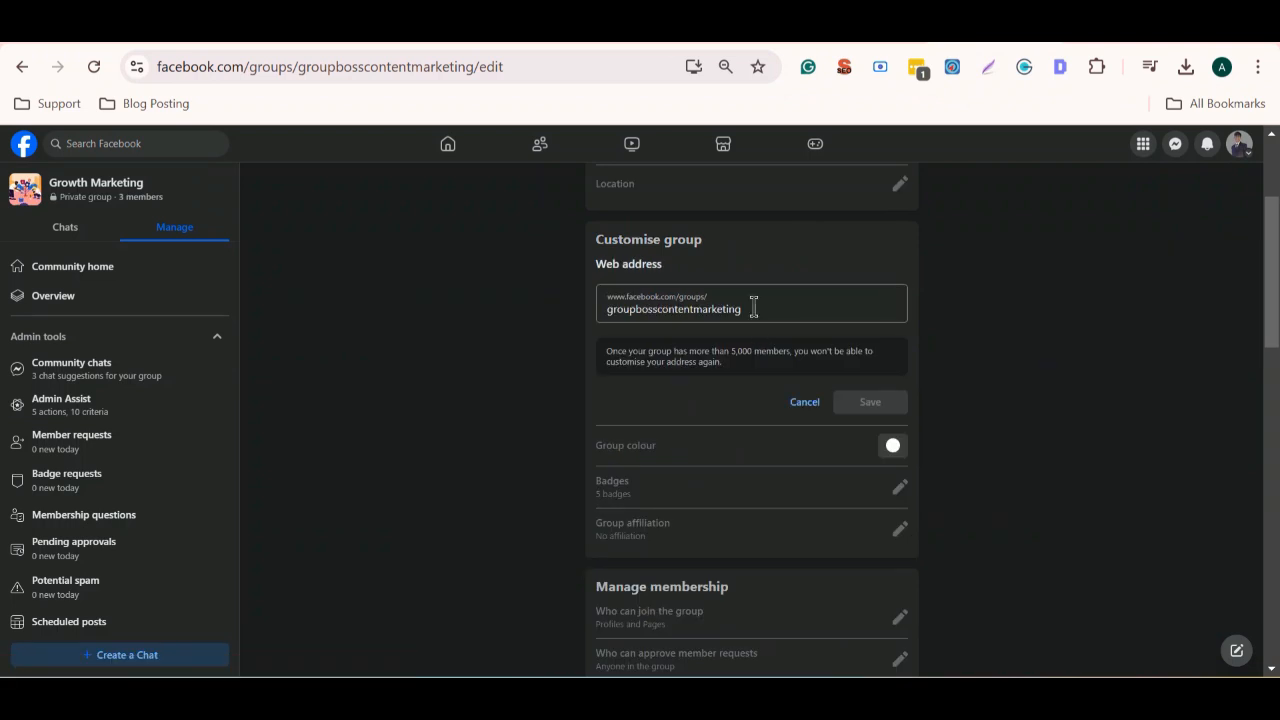
mouse_move(642, 298)
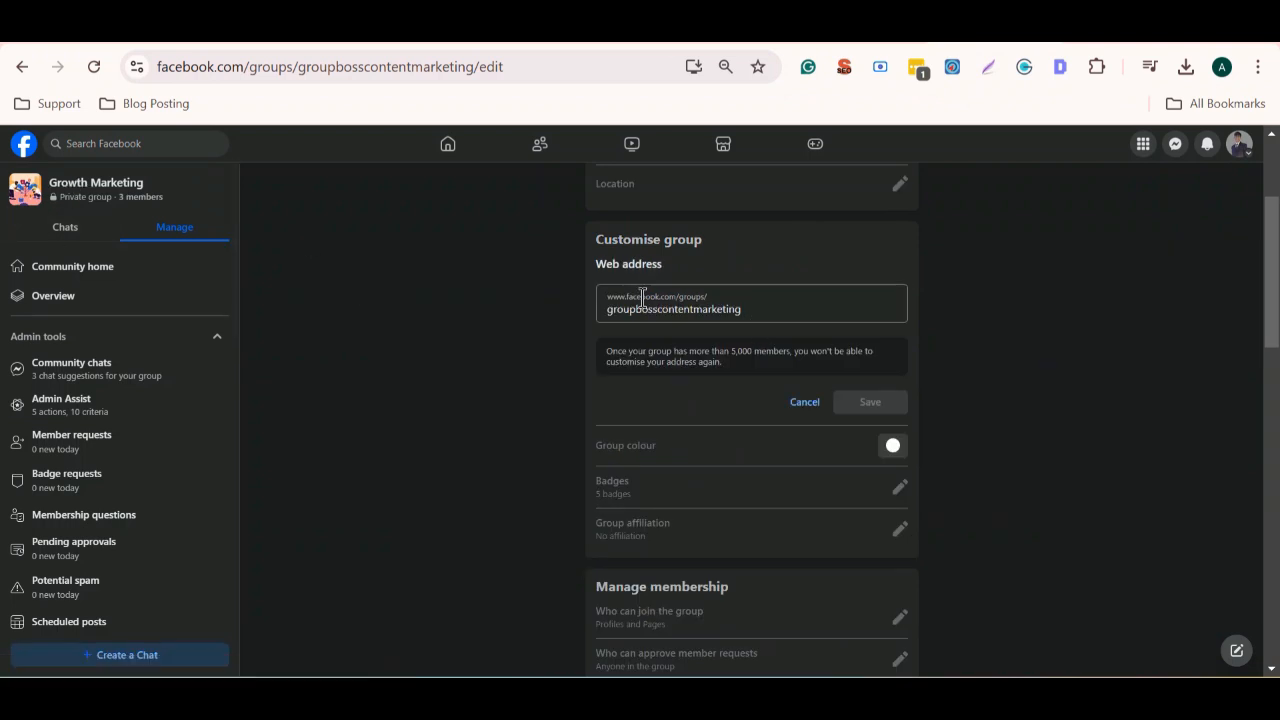
type("growthmarketing")
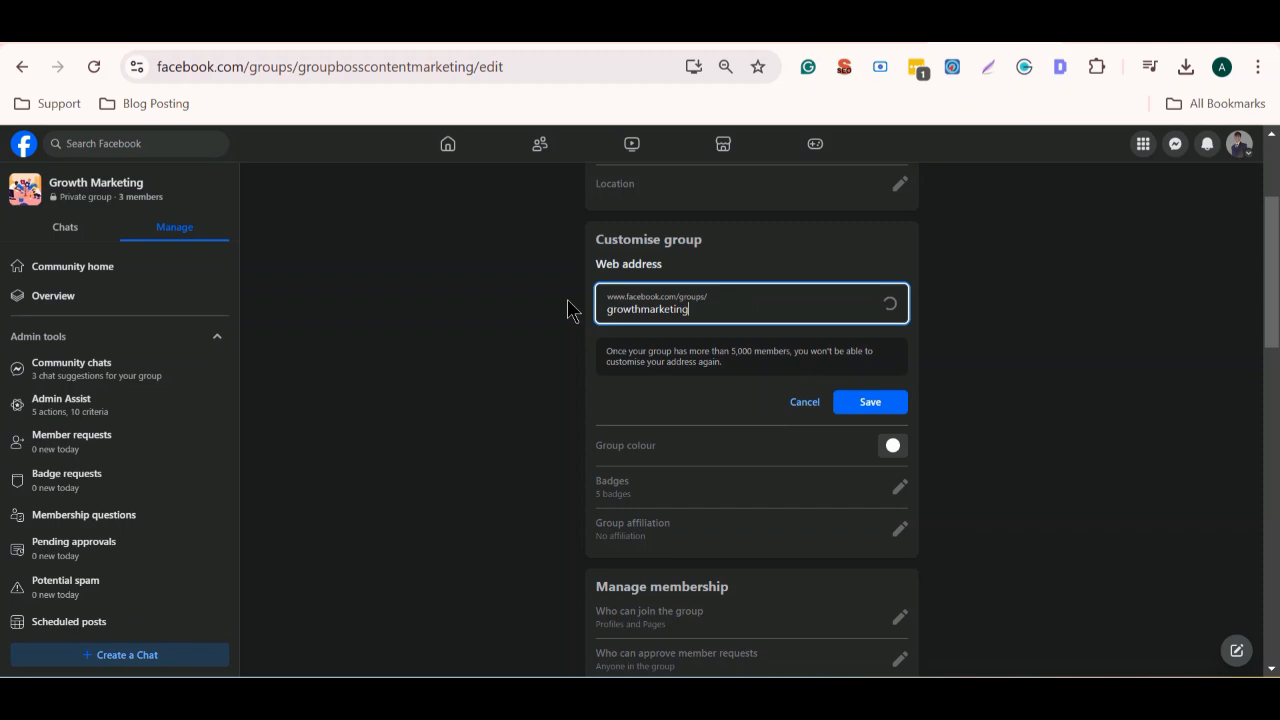
left_click(868, 400)
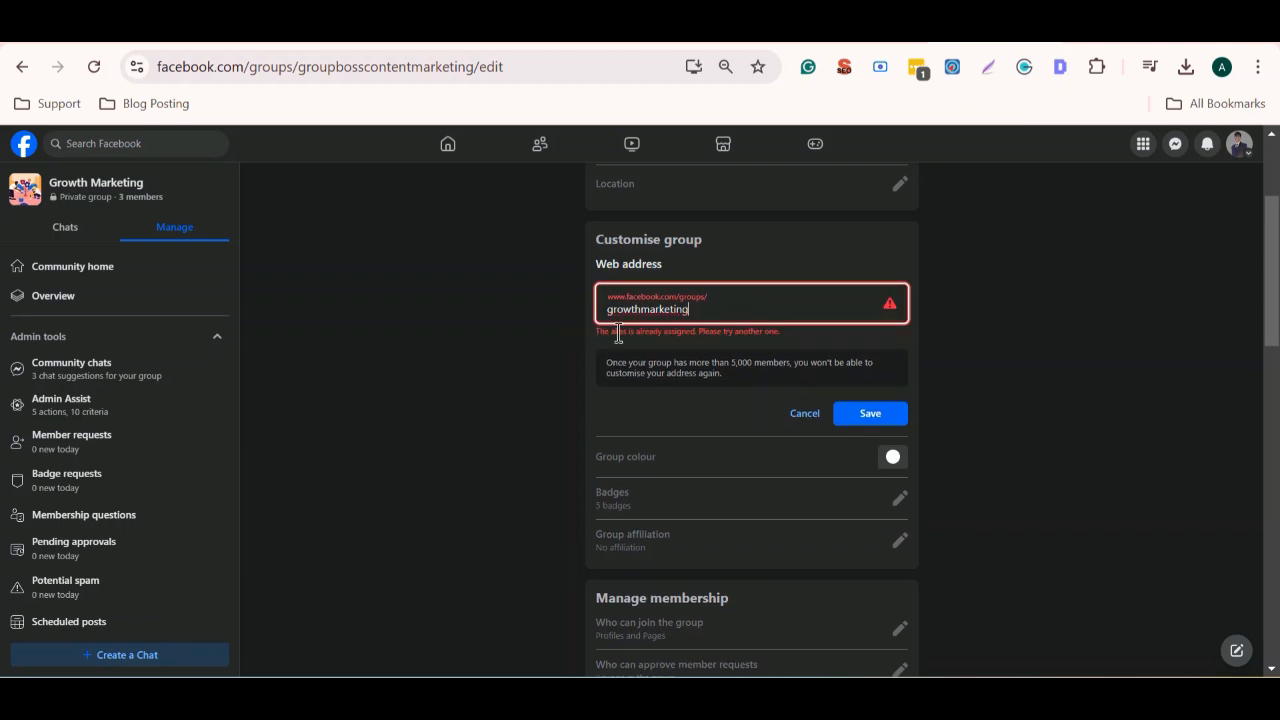
mouse_move(730, 302)
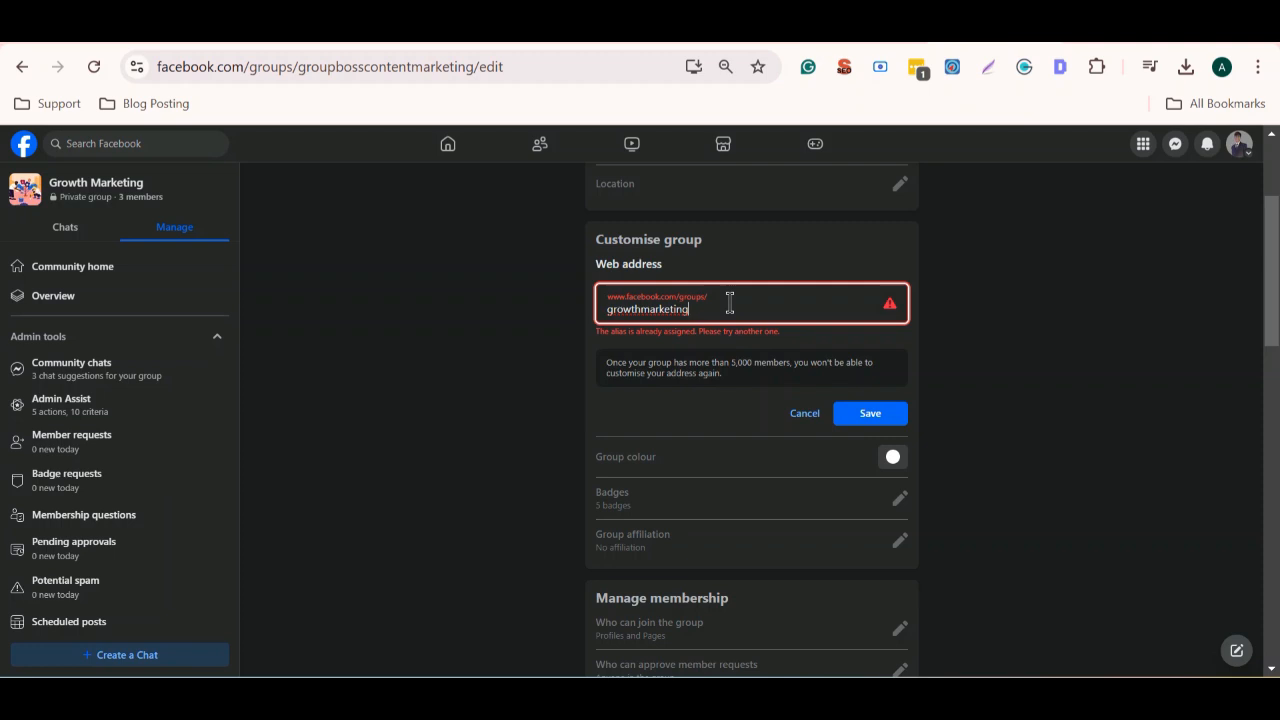
type("foryou")
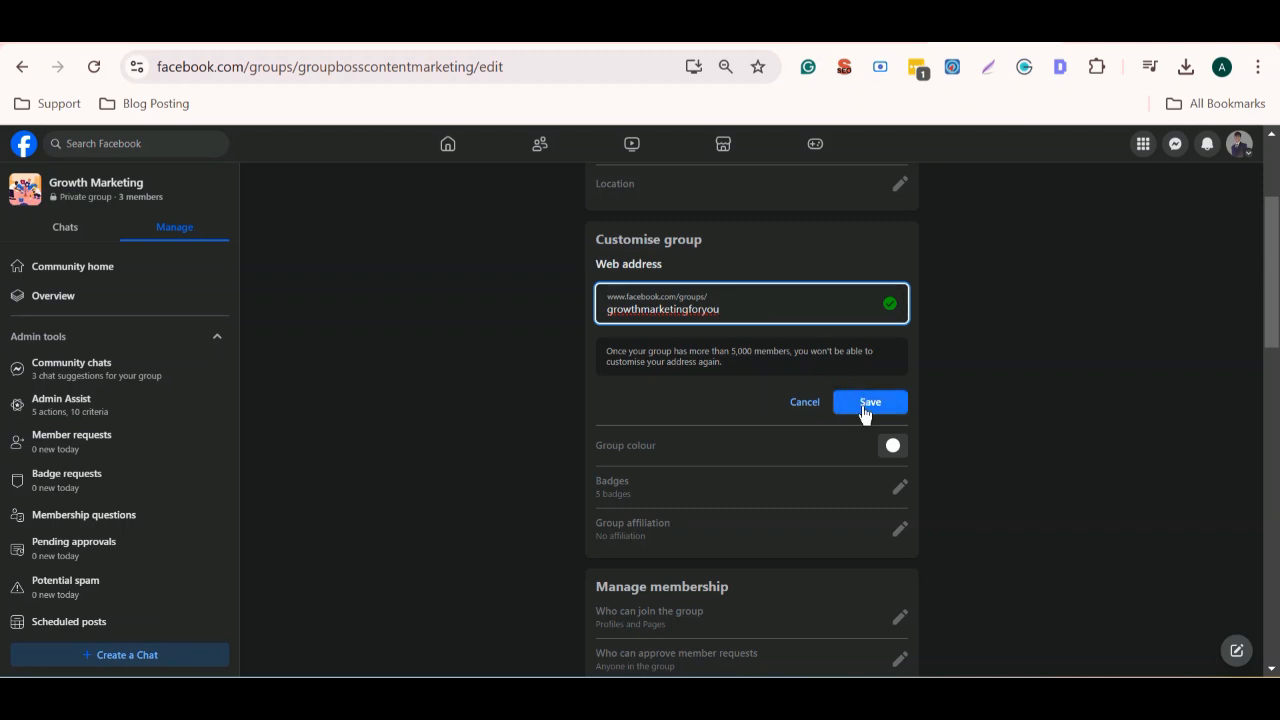
left_click(868, 400)
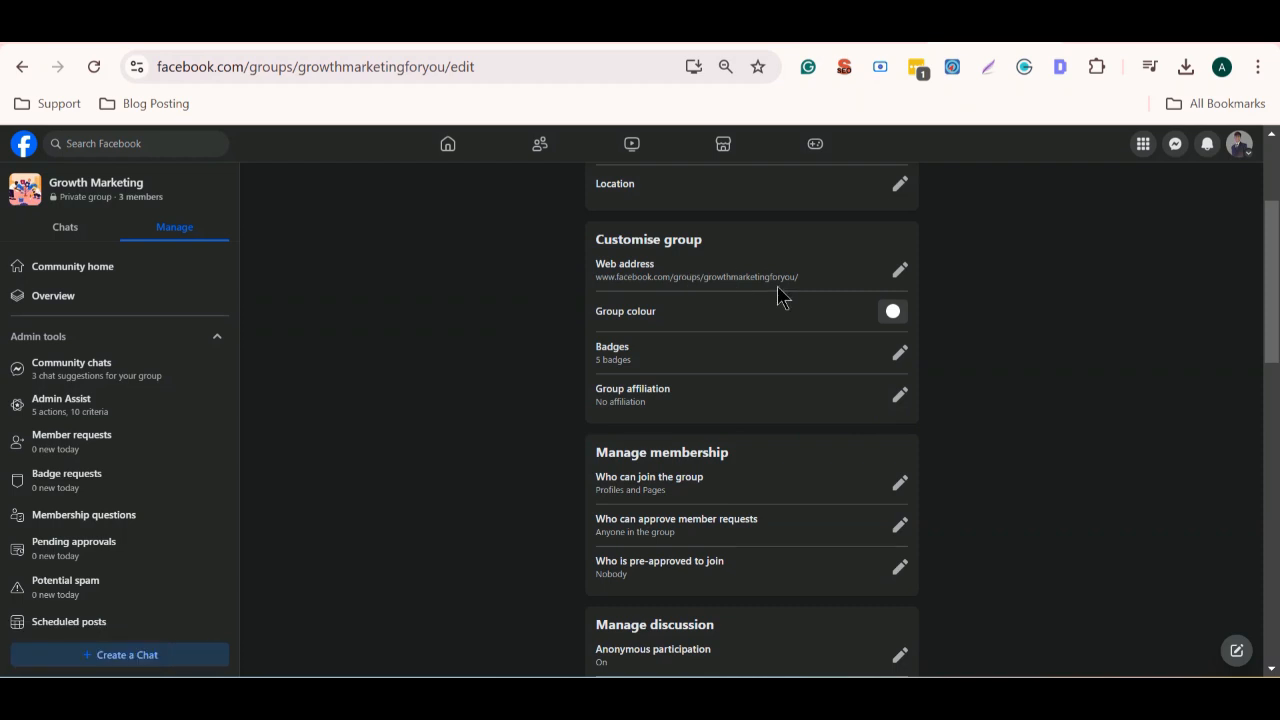
mouse_move(1044, 332)
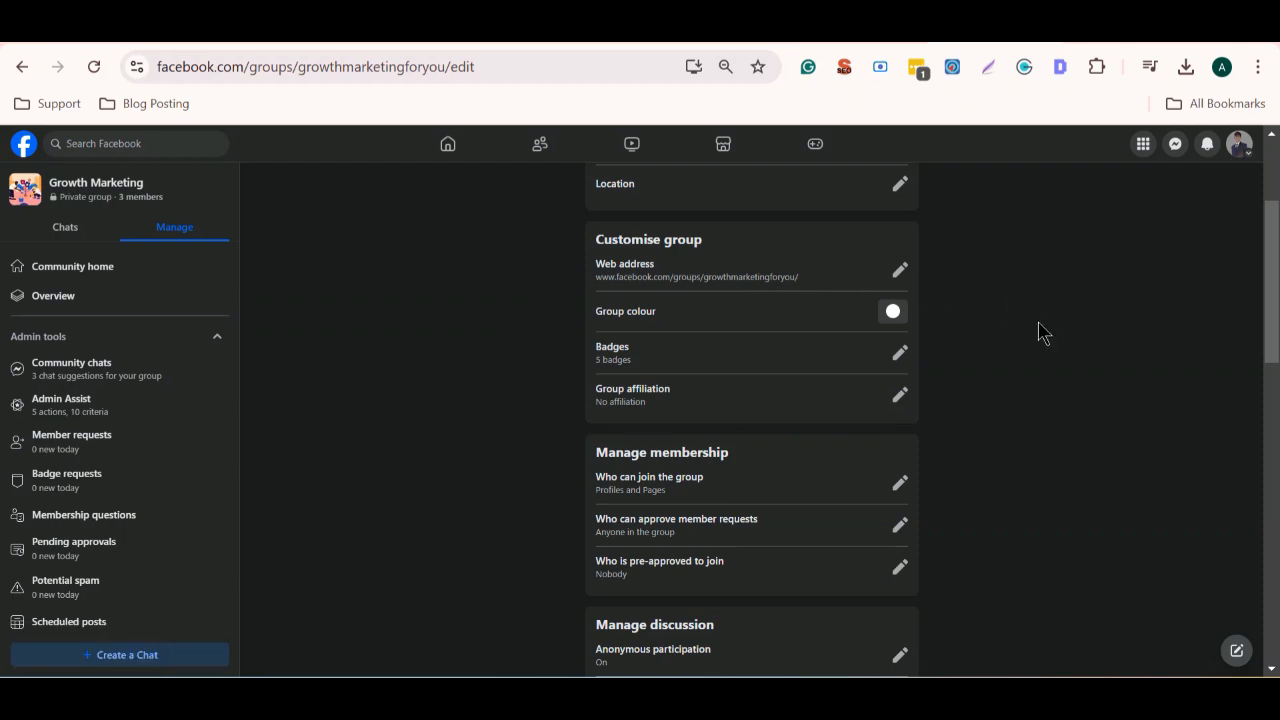
- Reopen the web address field to confirm it reads growthmarketingforyou
left_click(900, 270)
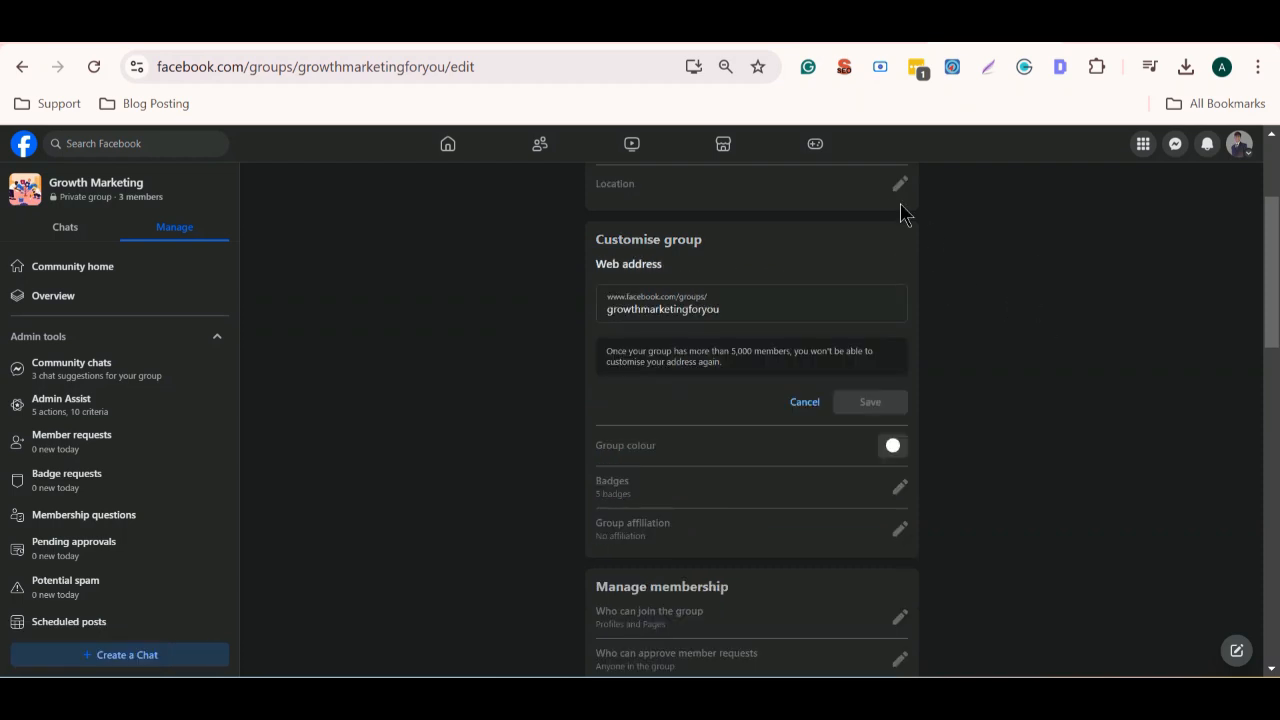